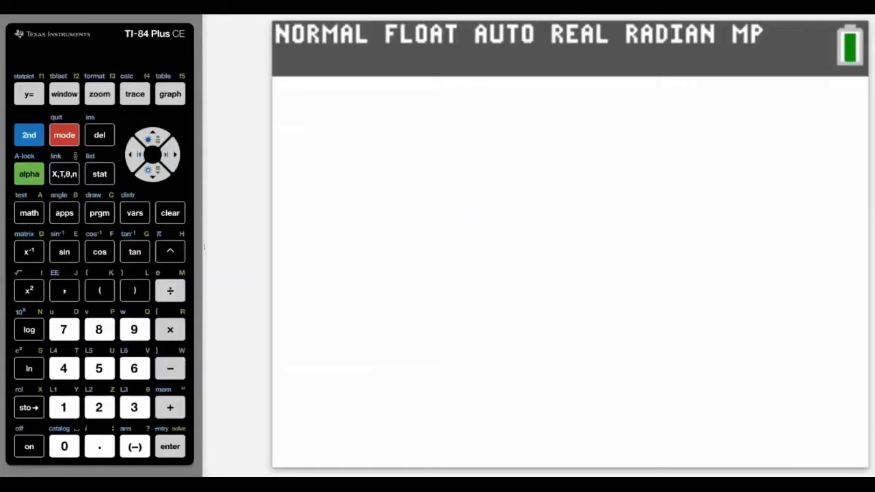
- Enter the values 0, 1, 2, 3, 4, 5, 6 into list L1 in the list editor
left_click(172, 154)
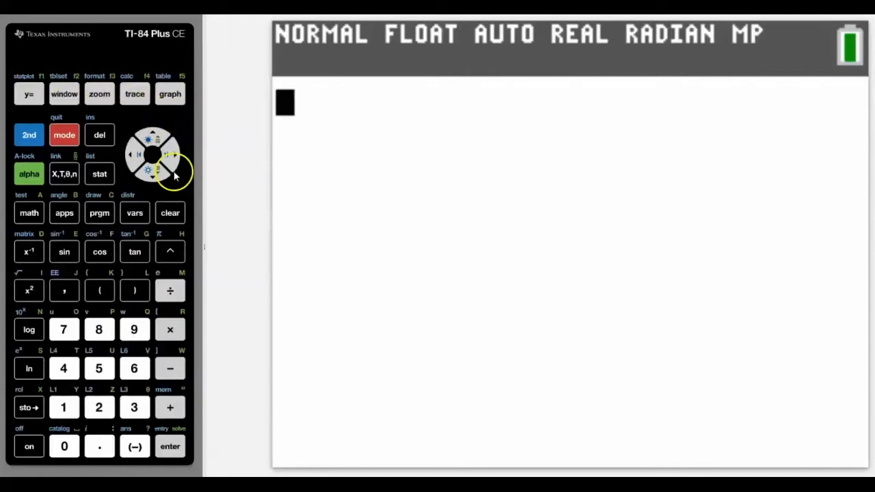
left_click(99, 174)
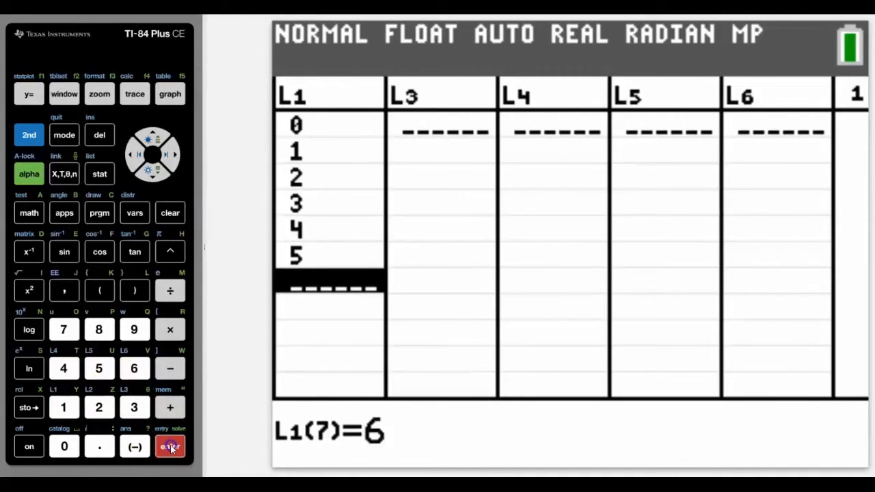
left_click(170, 446)
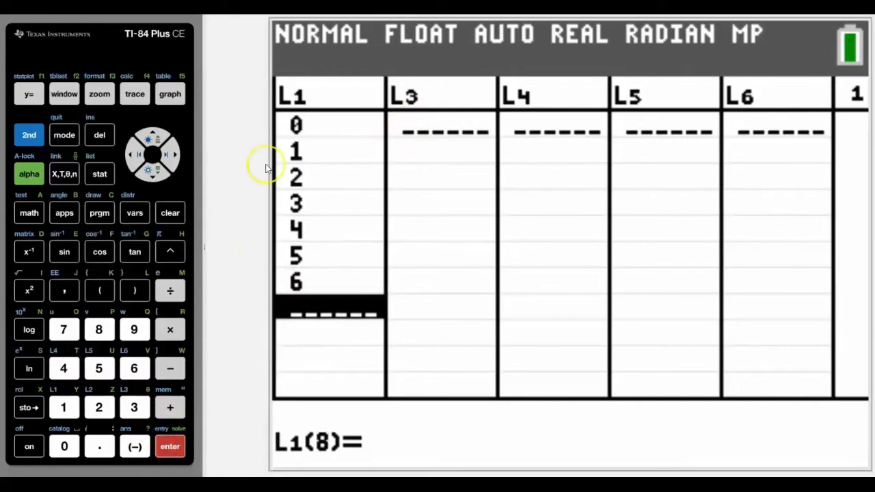
- Delete the L4 column from the list editor's display
left_click(174, 155)
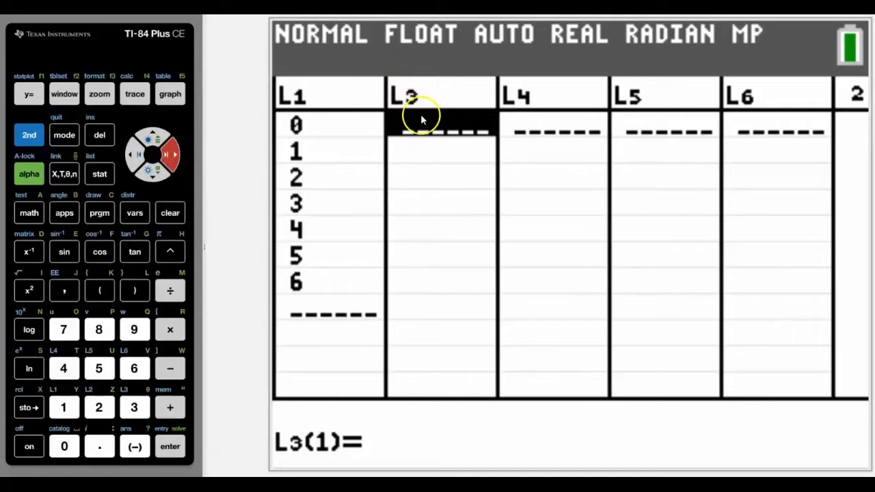
mouse_move(346, 115)
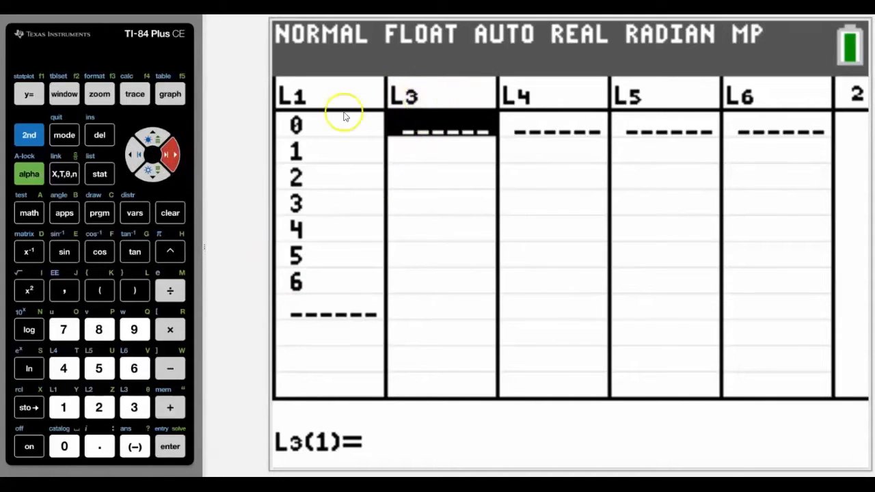
mouse_move(421, 89)
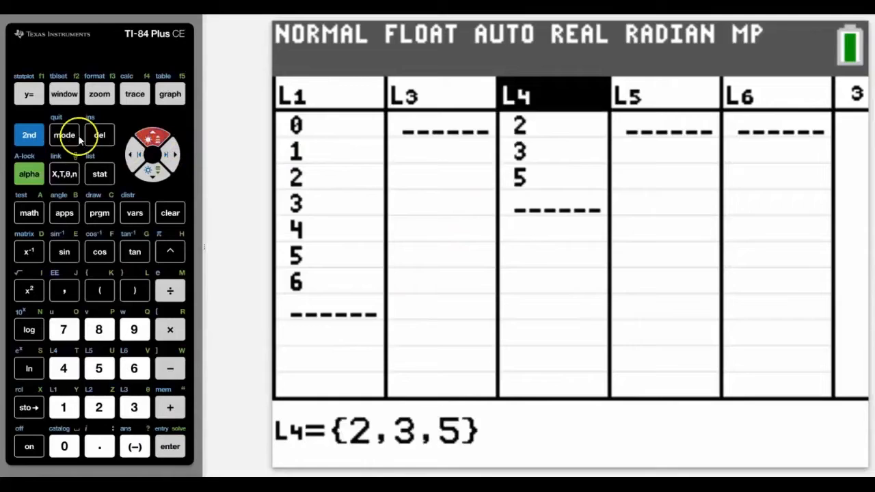
left_click(99, 135)
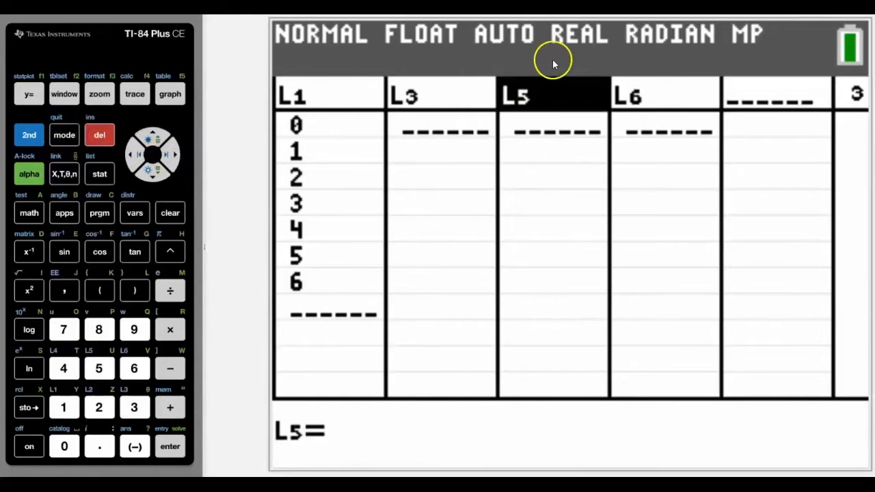
mouse_move(536, 181)
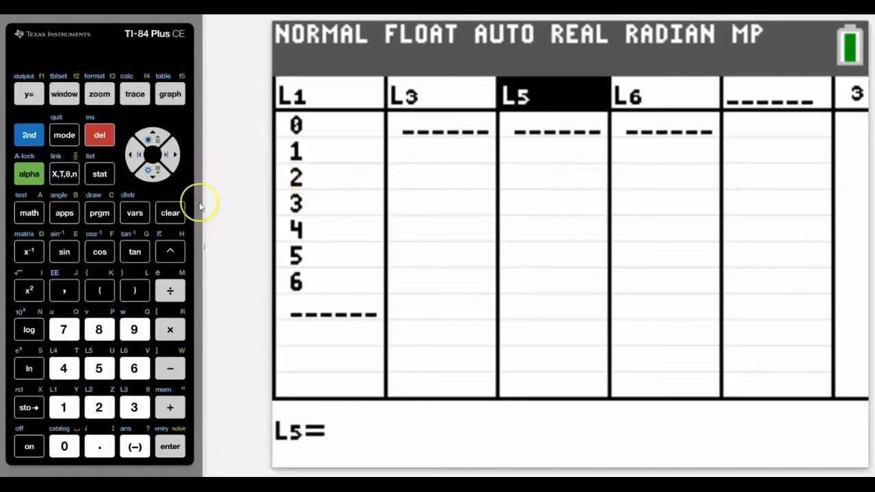
mouse_move(109, 194)
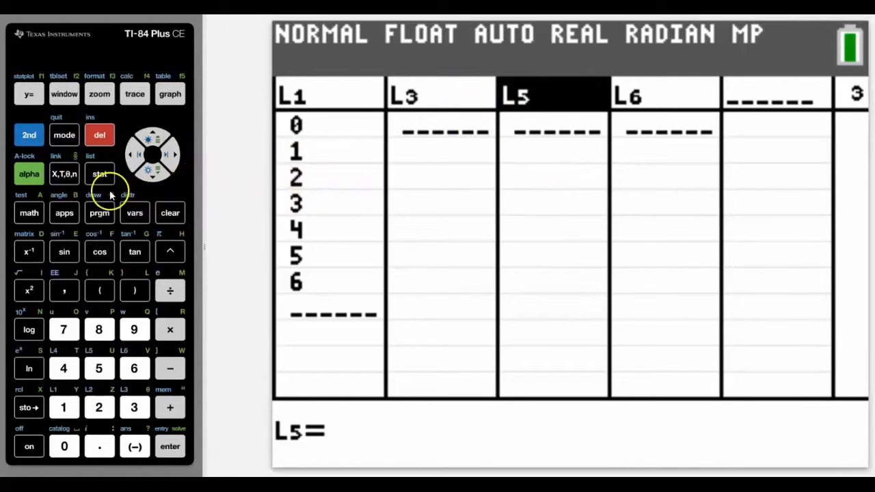
- Restore columns L1–L5 with SetUpEditor and clear all values from L4
left_click(99, 174)
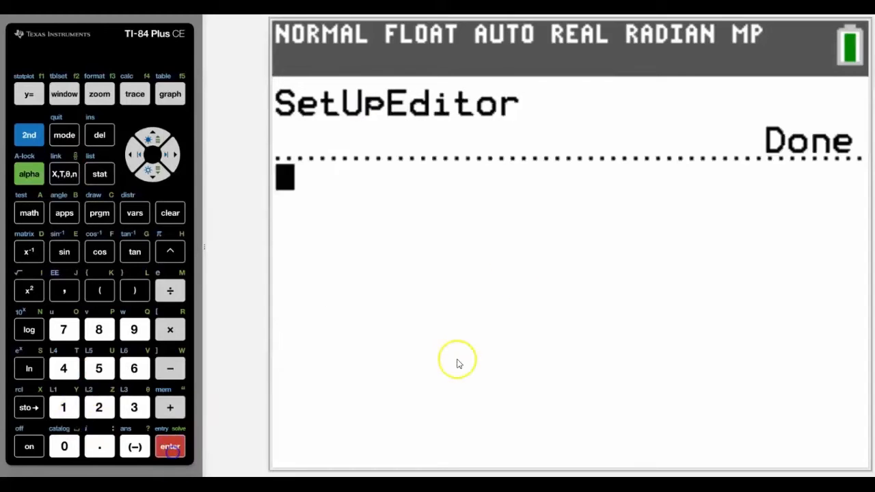
left_click(99, 173)
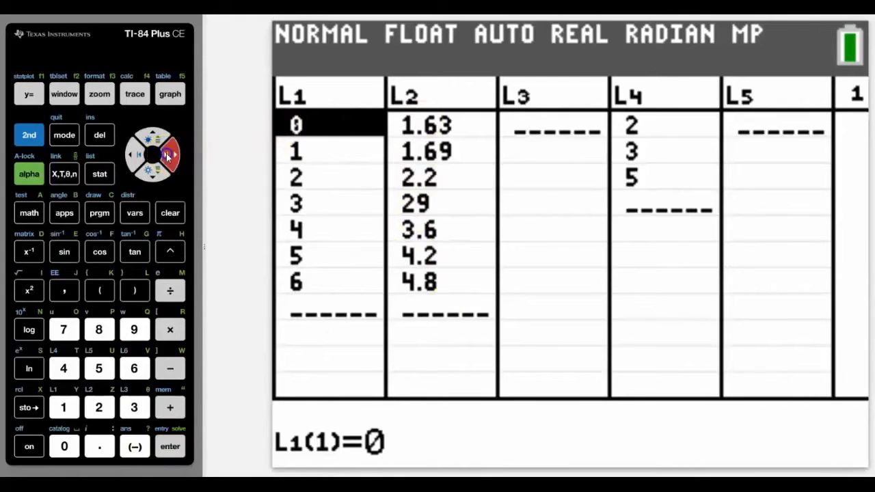
left_click(167, 156)
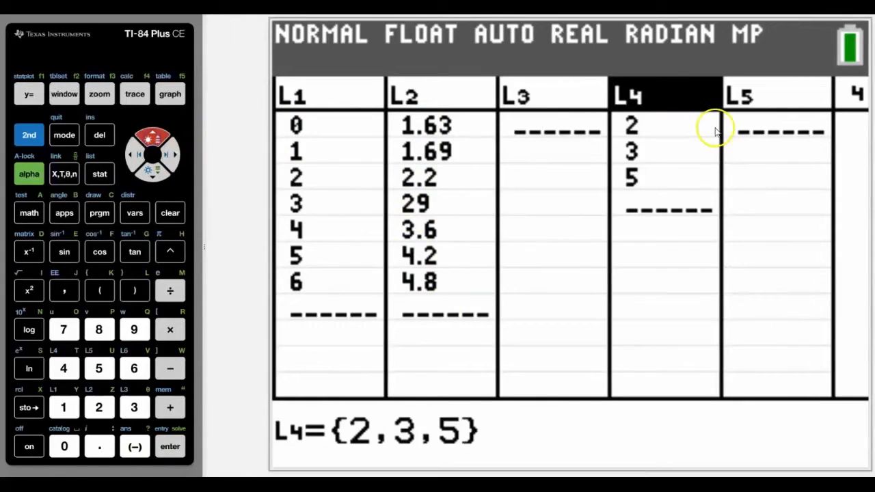
mouse_move(119, 161)
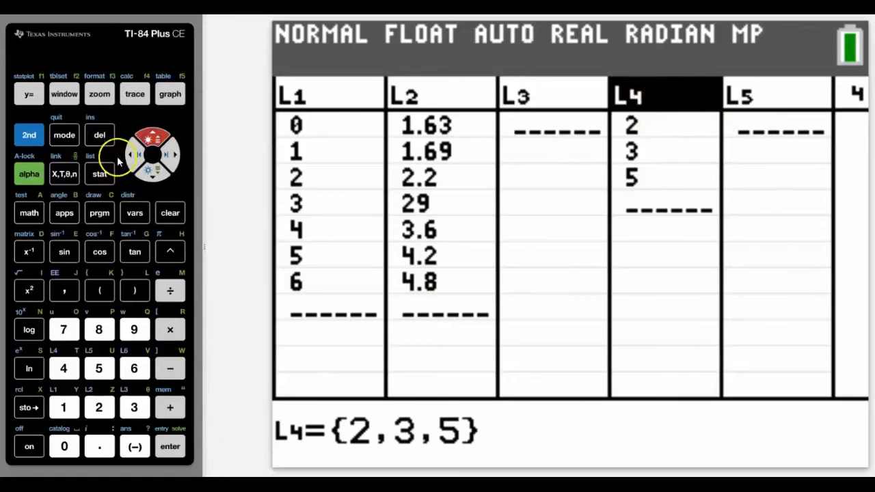
left_click(170, 447)
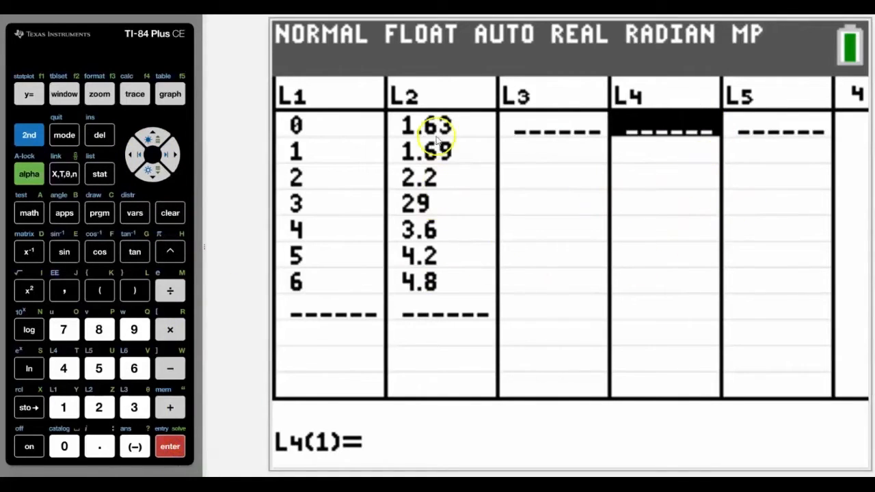
mouse_move(410, 283)
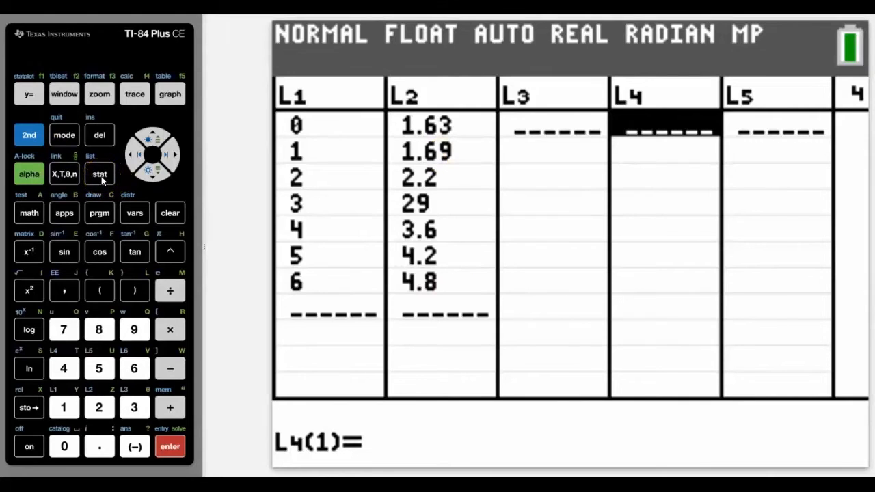
- Run 2-Var Stats on L1 and L2 and scroll through the means, sums and min/max
left_click(99, 174)
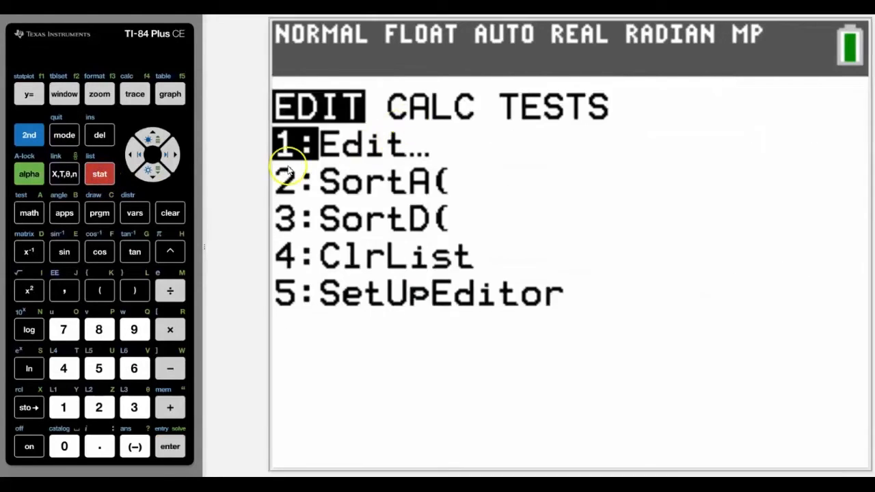
left_click(172, 154)
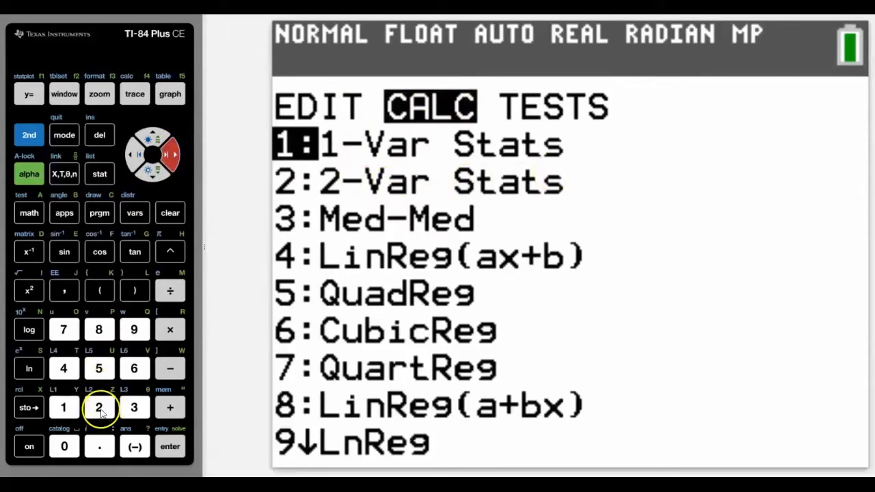
left_click(98, 407)
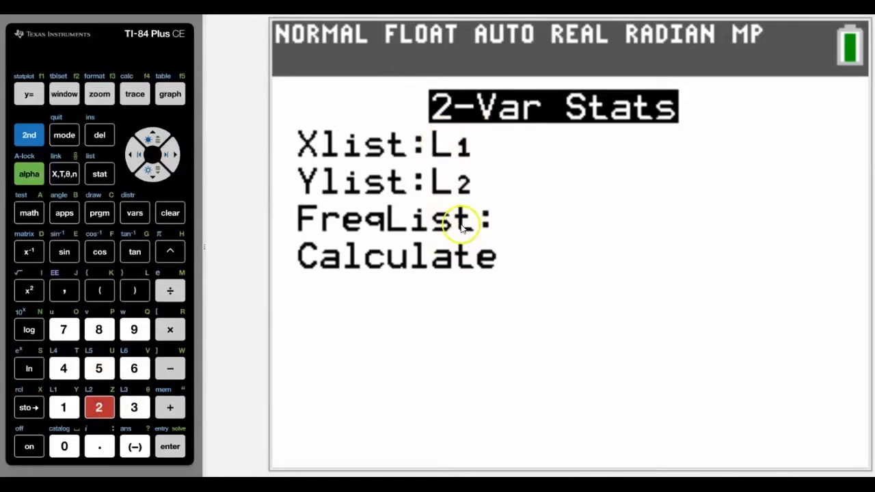
left_click(152, 170)
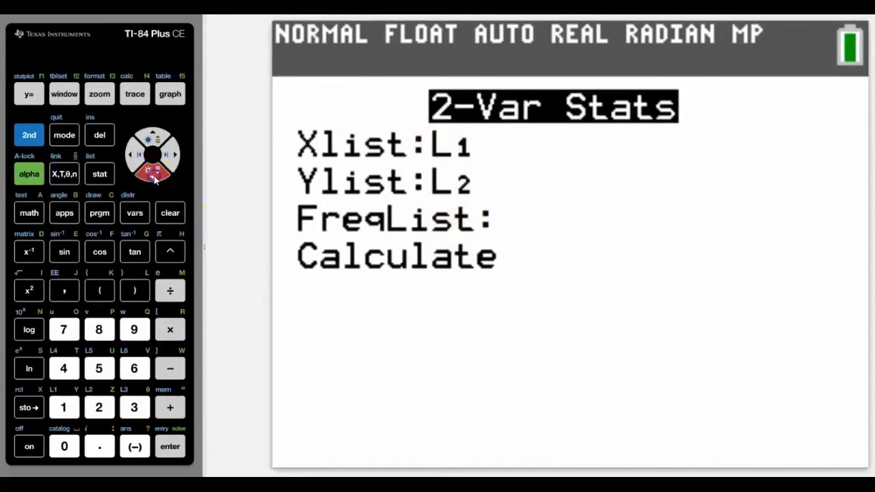
left_click(170, 446)
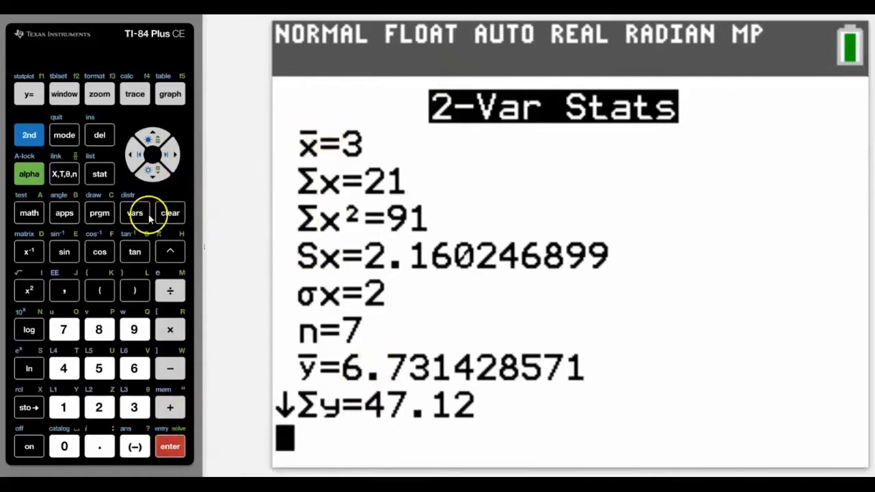
left_click(153, 169)
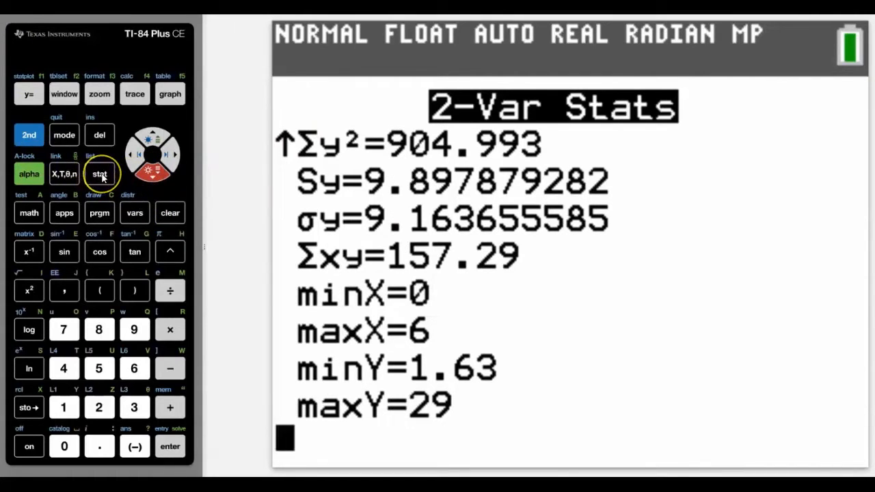
- Run LinReg(ax+b) on L1 and L2, getting a=0.5689285714 and b=5.024642857
left_click(99, 174)
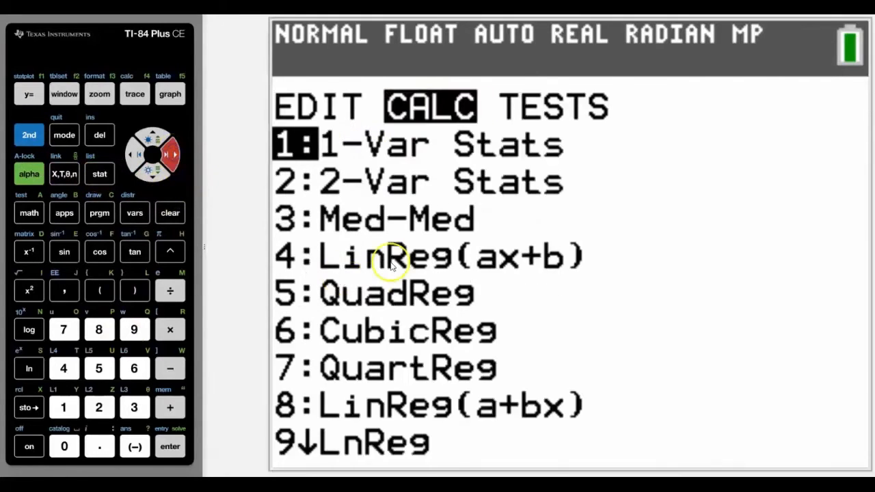
mouse_move(299, 263)
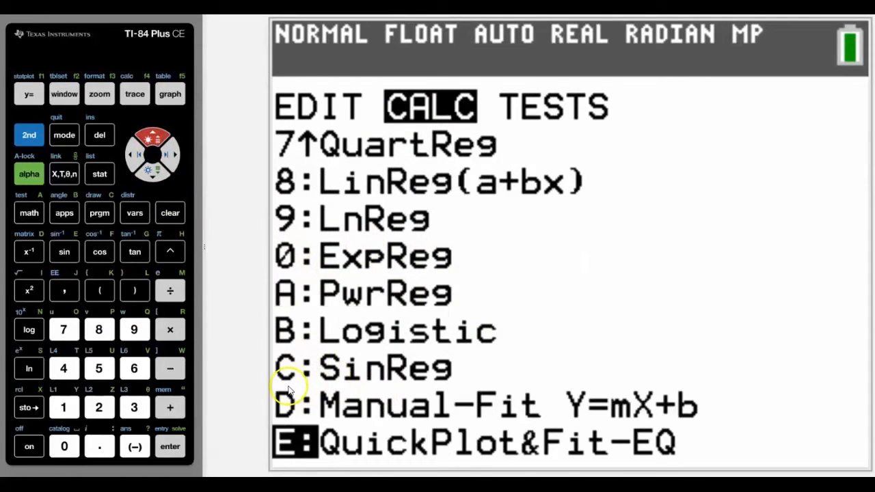
mouse_move(417, 379)
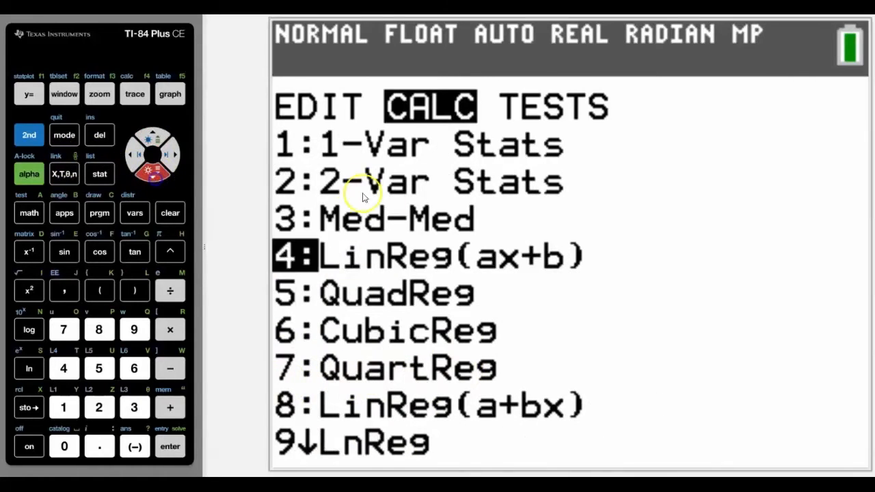
mouse_move(507, 266)
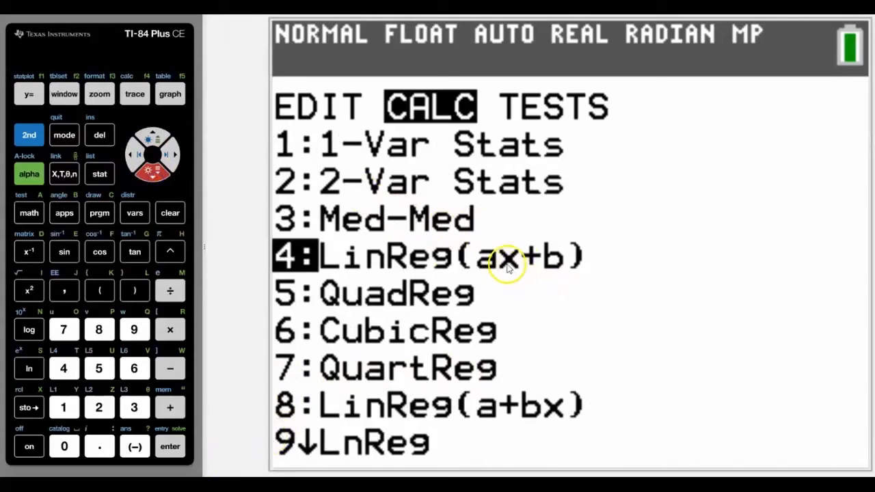
mouse_move(509, 267)
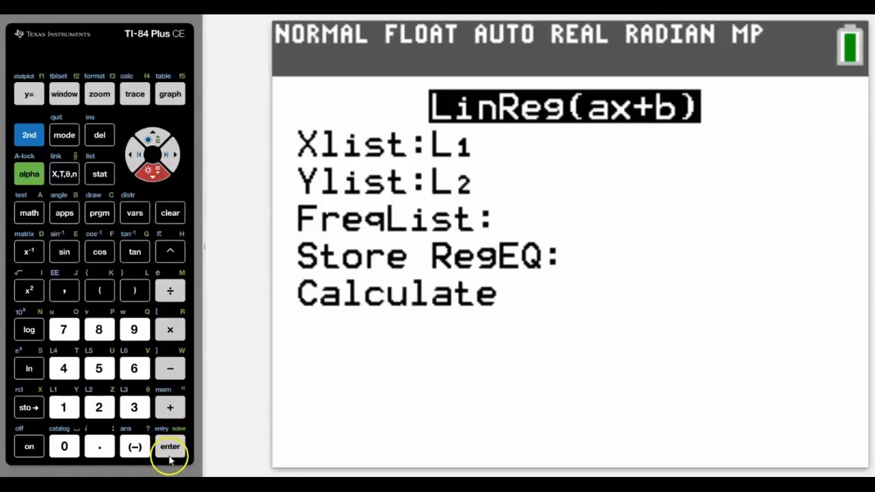
left_click(170, 447)
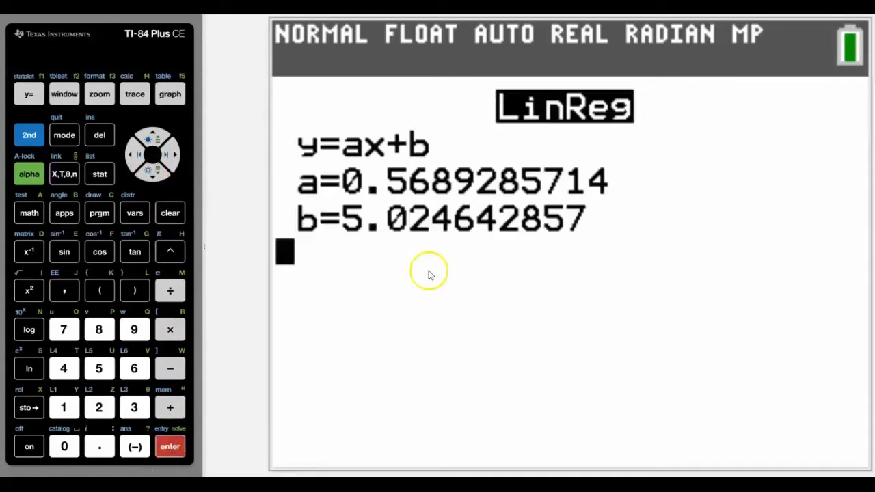
mouse_move(417, 212)
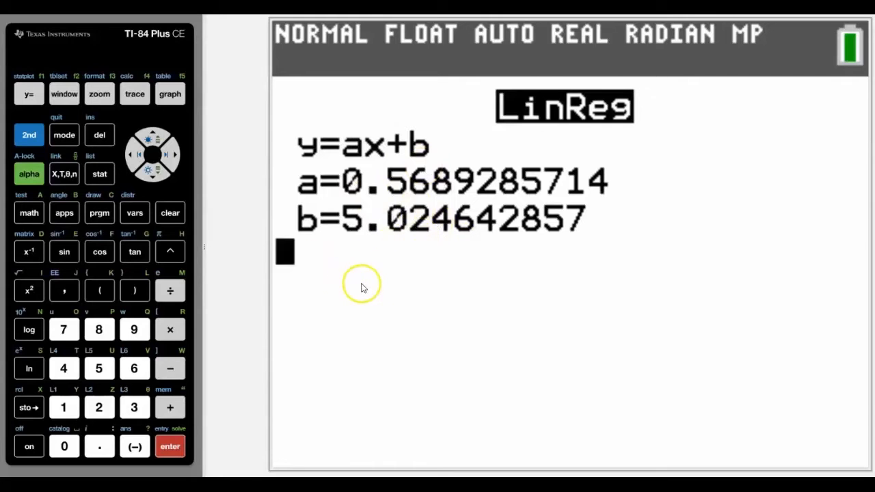
mouse_move(64, 252)
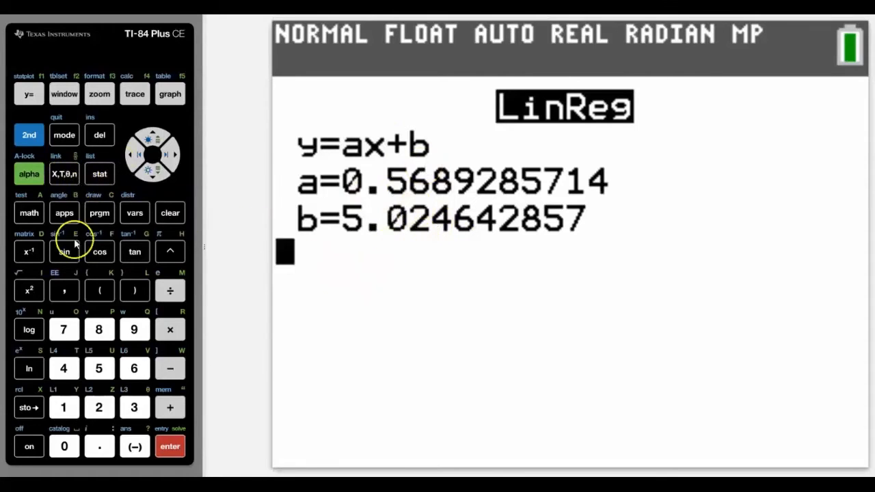
- Switch STAT DIAGNOSTICS on in MODE and rerun LinReg so r² and r appear
left_click(64, 135)
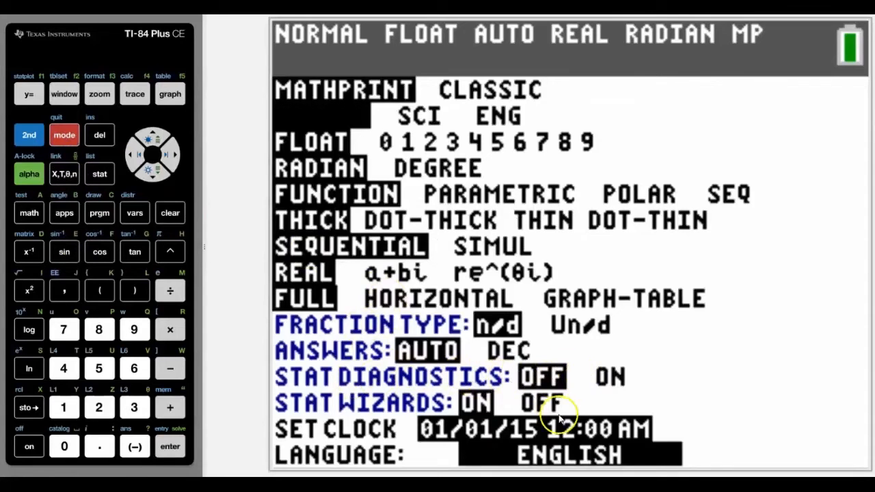
left_click(152, 135)
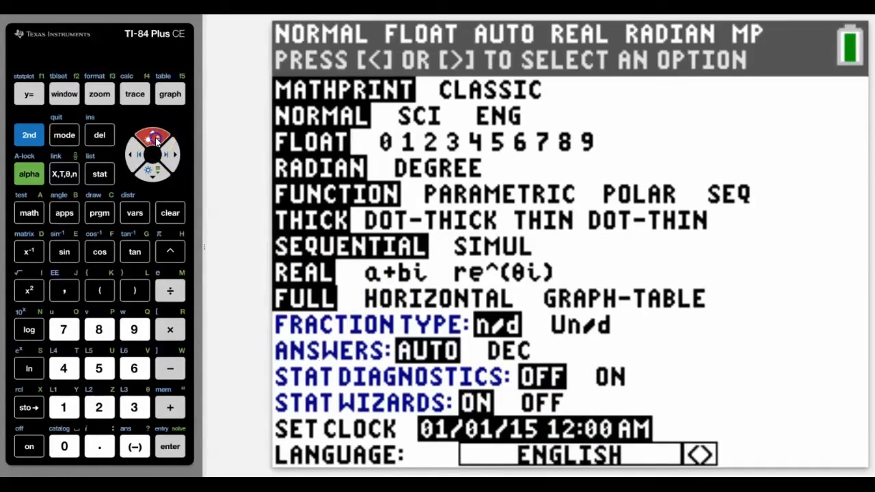
left_click(174, 154)
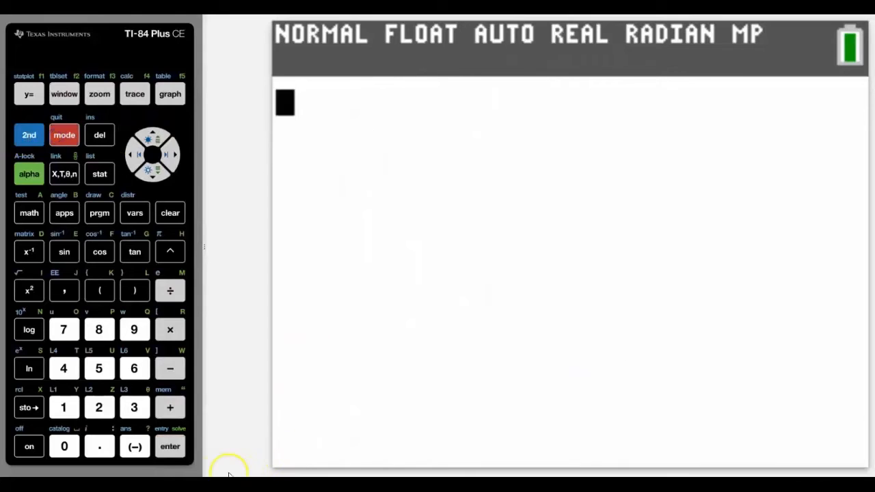
left_click(169, 445)
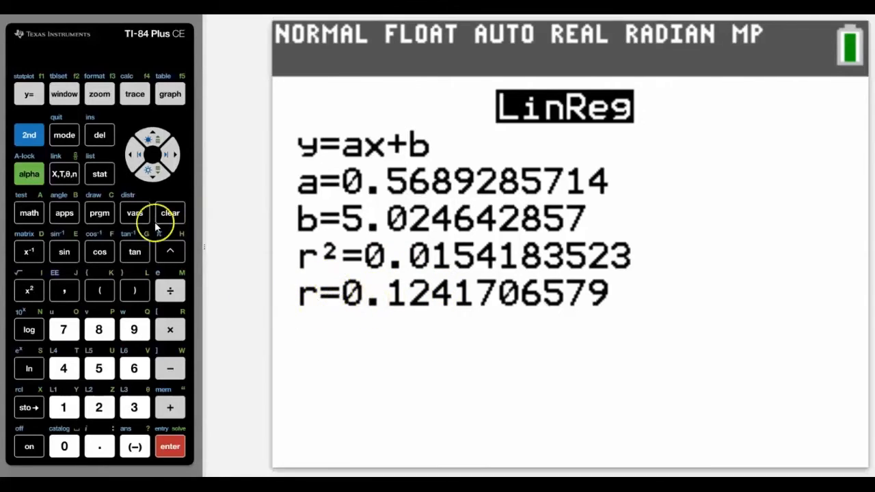
- Insert r from the VARS Statistics EQ menu, square it and evaluate
left_click(135, 212)
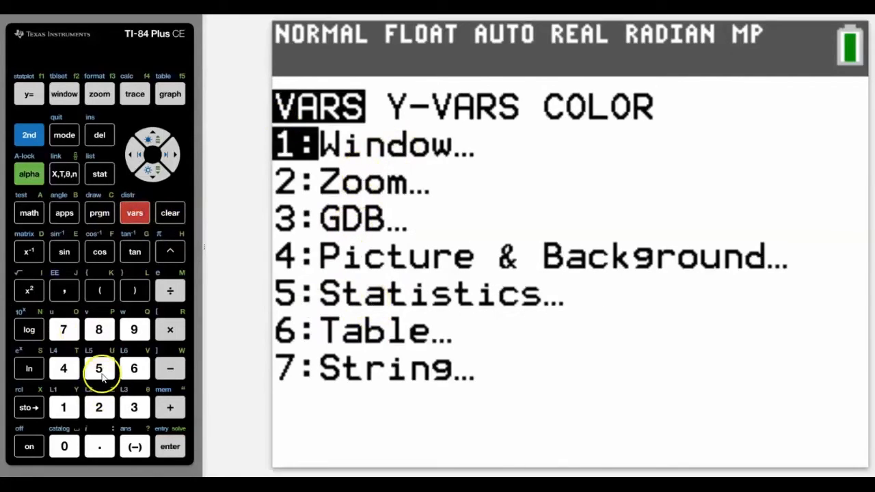
left_click(99, 368)
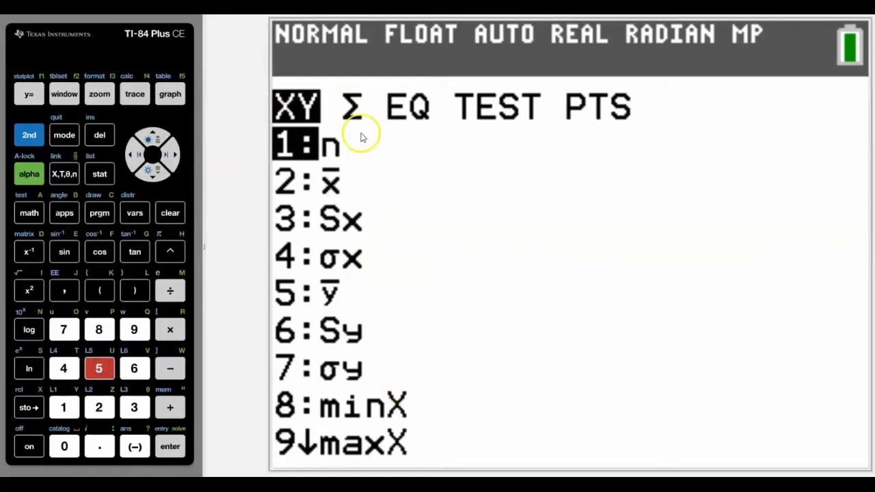
left_click(175, 154)
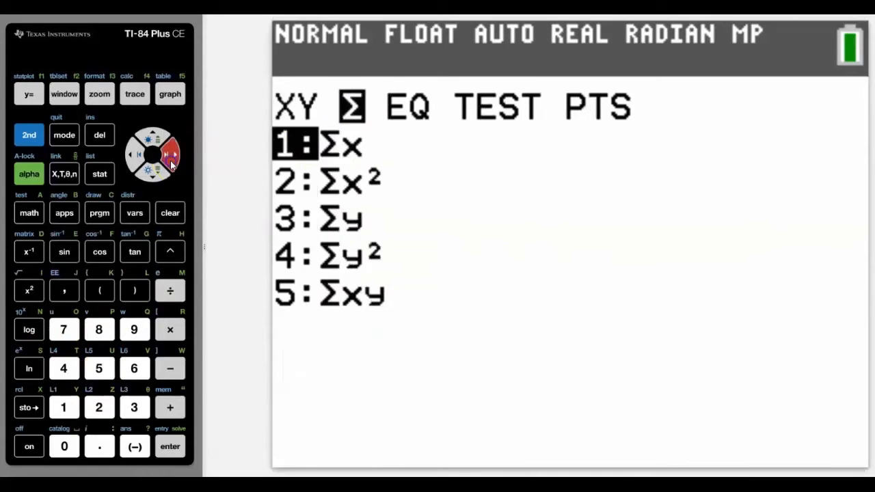
left_click(175, 153)
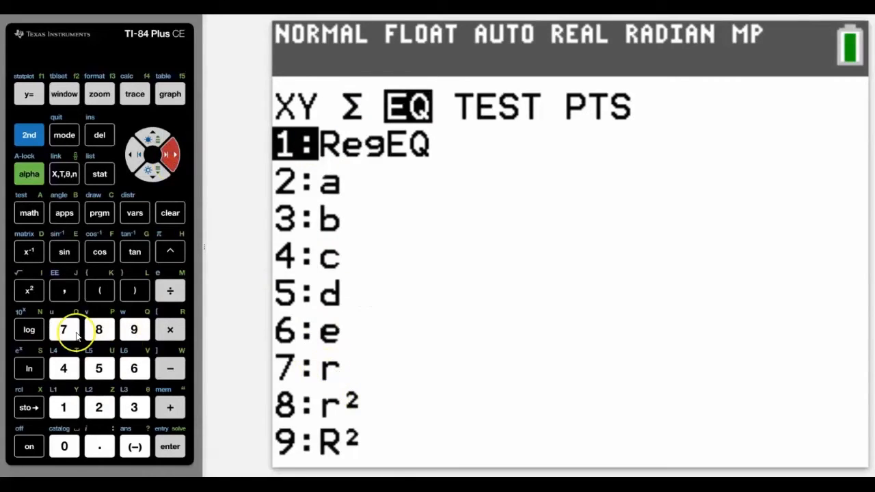
left_click(63, 329)
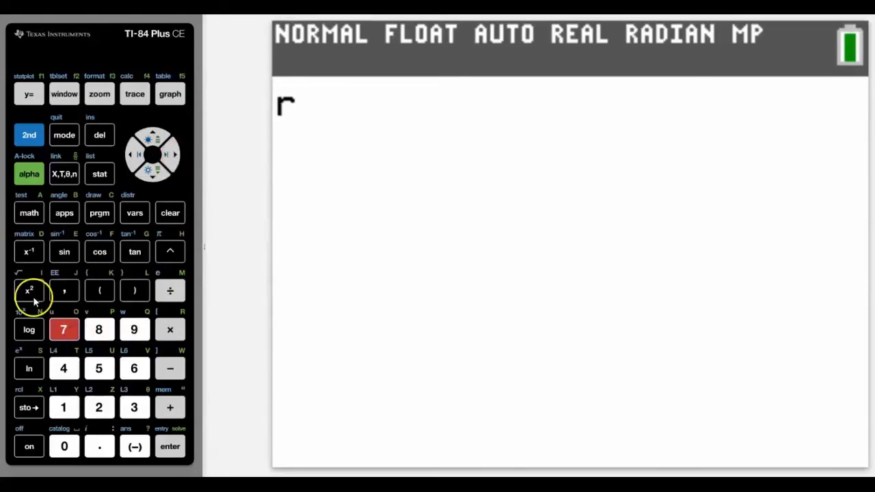
left_click(29, 290)
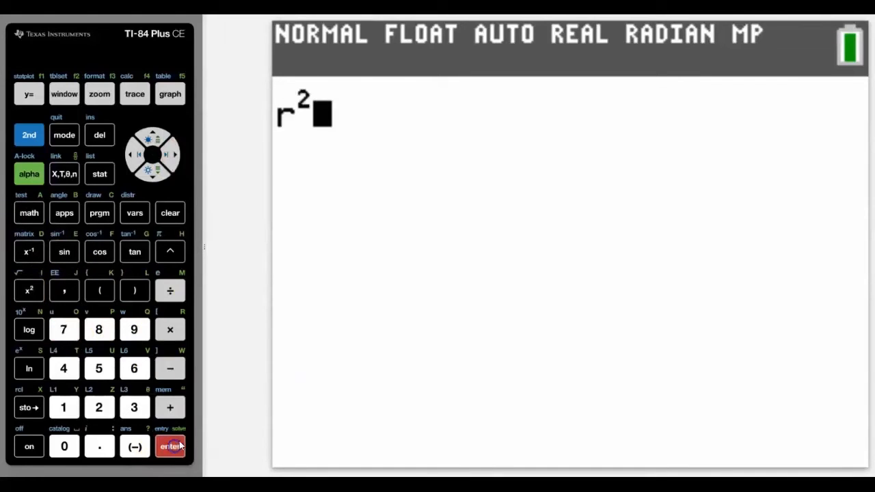
left_click(170, 445)
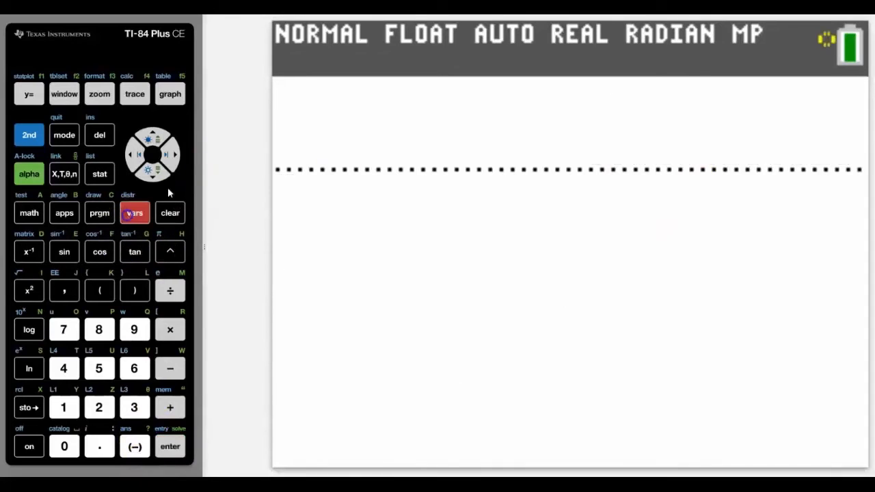
- Evaluate r², then take the square root of that result, giving 0.124170658
left_click(134, 212)
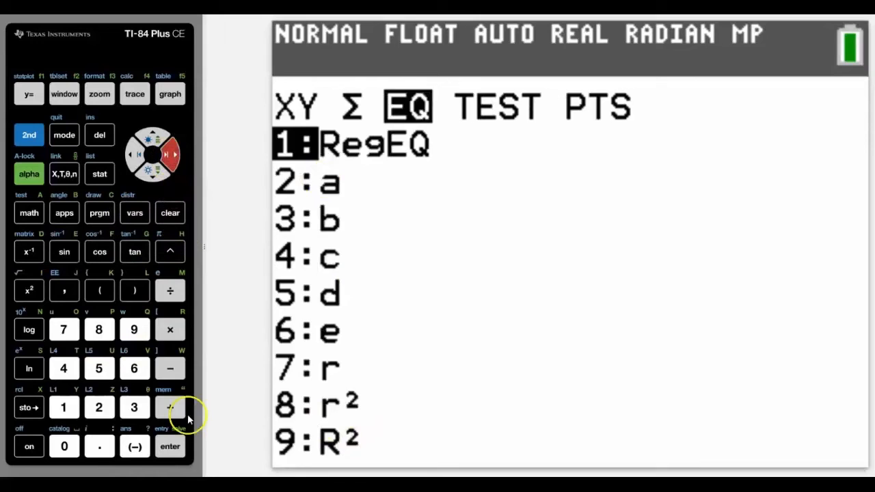
left_click(170, 446)
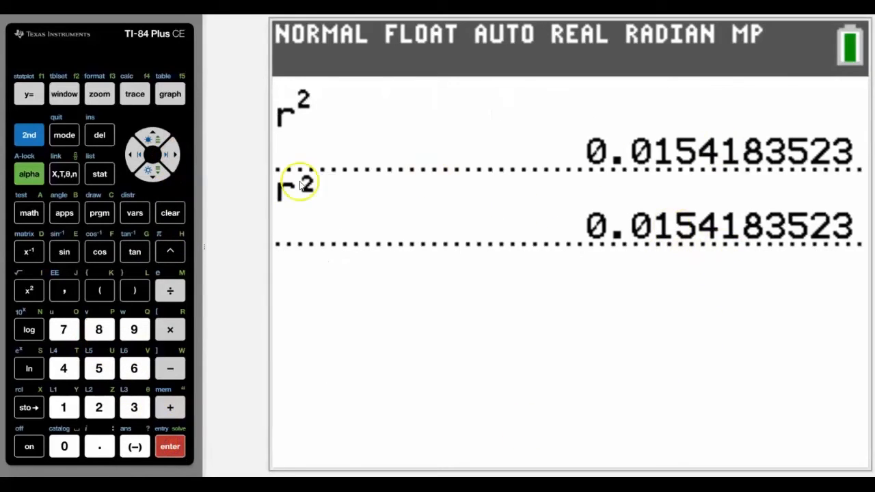
left_click(170, 446)
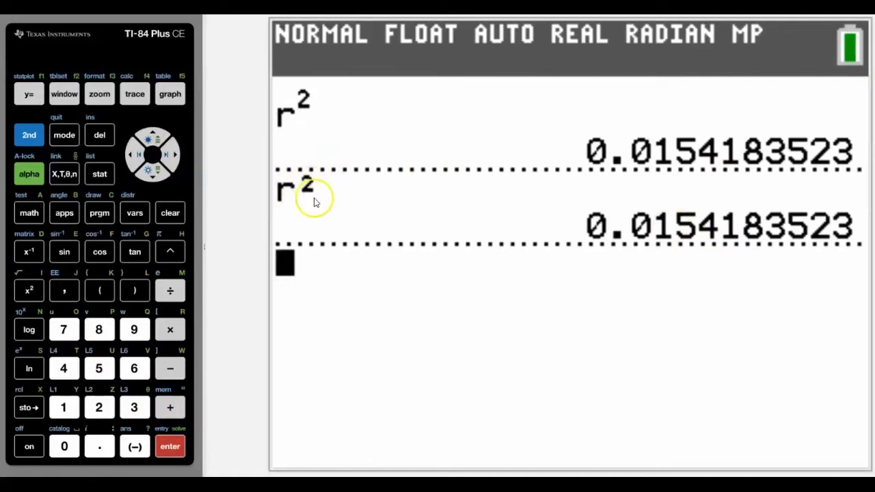
left_click(29, 135)
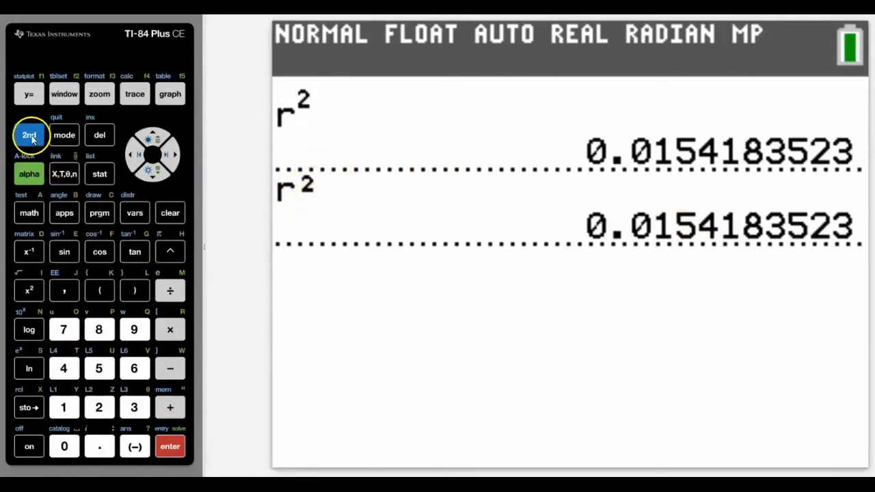
left_click(29, 290)
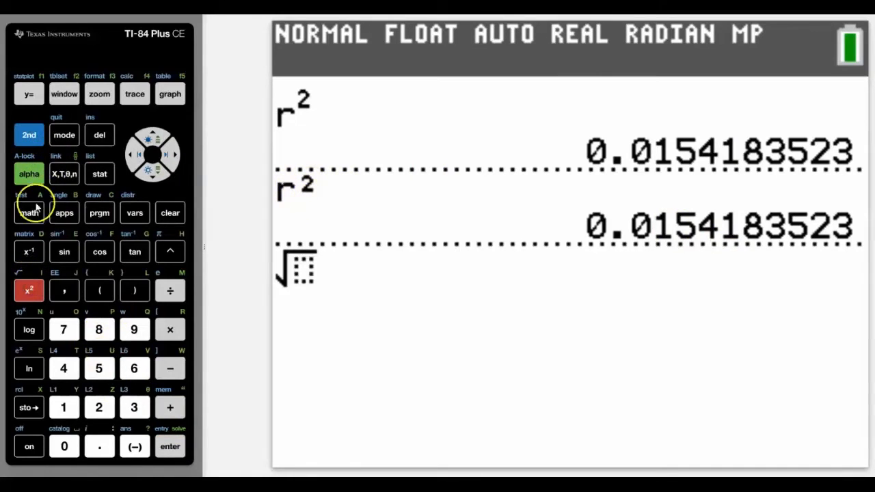
left_click(153, 135)
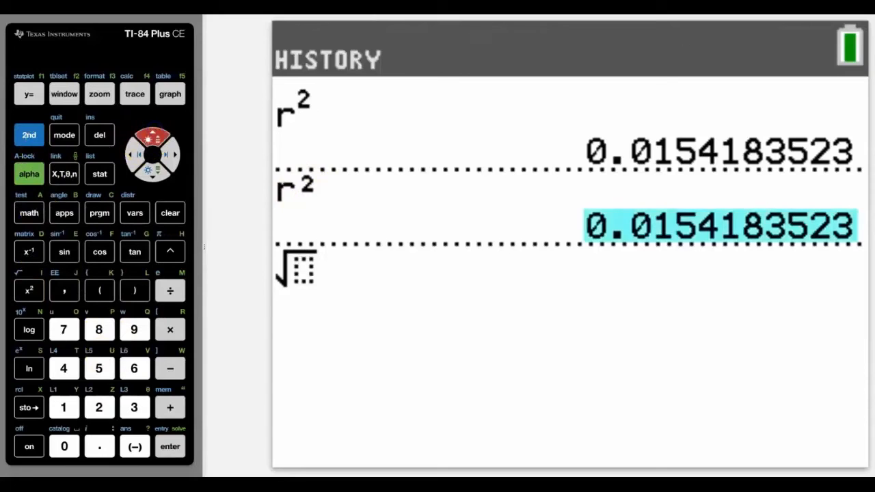
left_click(170, 446)
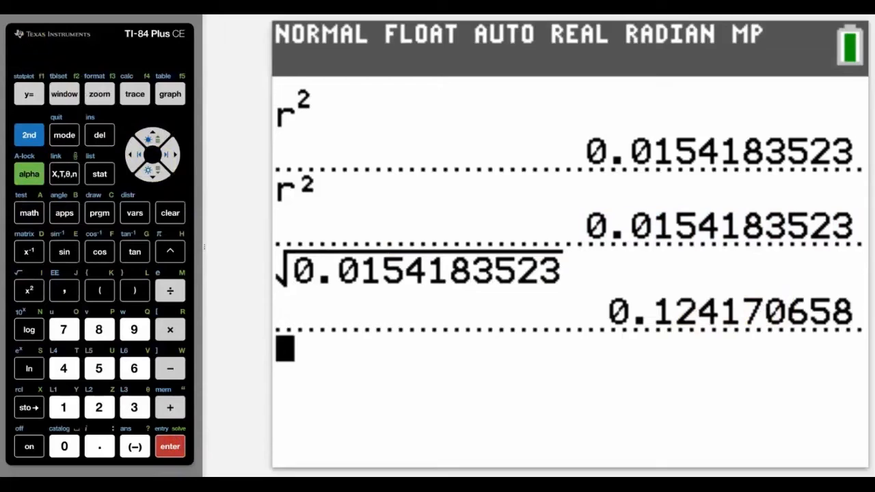
left_click(99, 174)
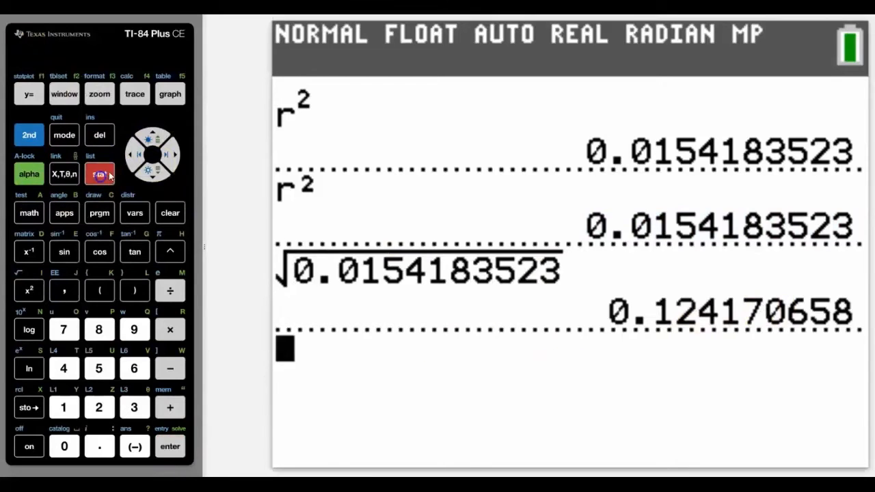
- Run ExpReg on L1 and L2, giving a=2.128743678 and r²=0.1877039823
left_click(100, 173)
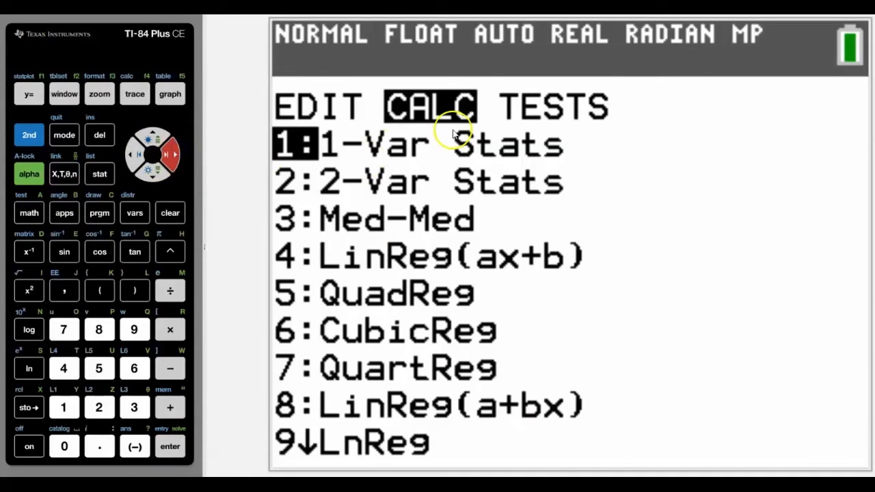
mouse_move(140, 178)
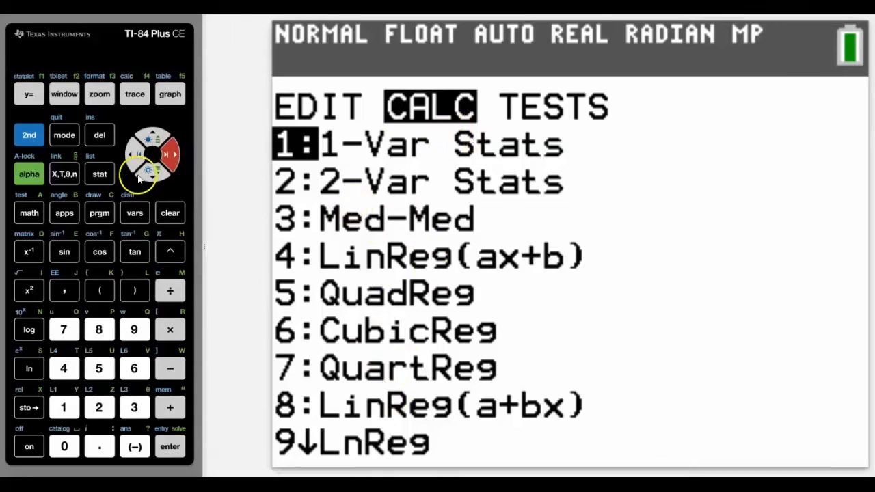
left_click(152, 174)
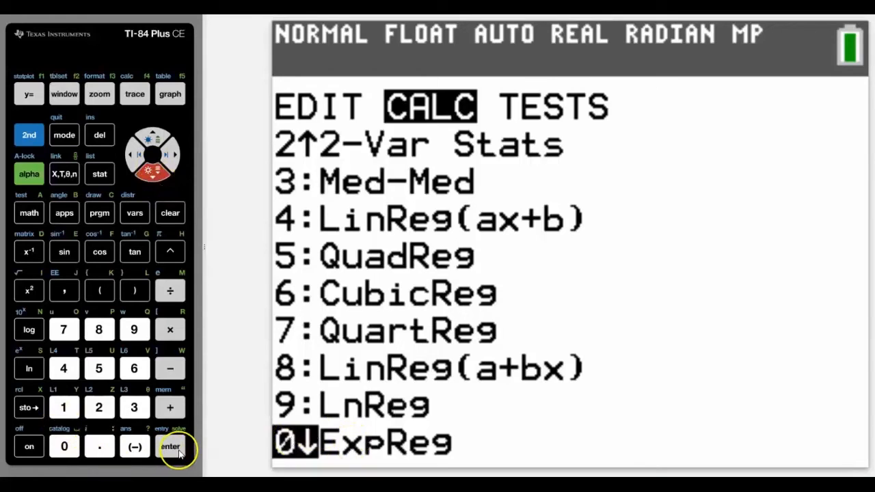
left_click(170, 446)
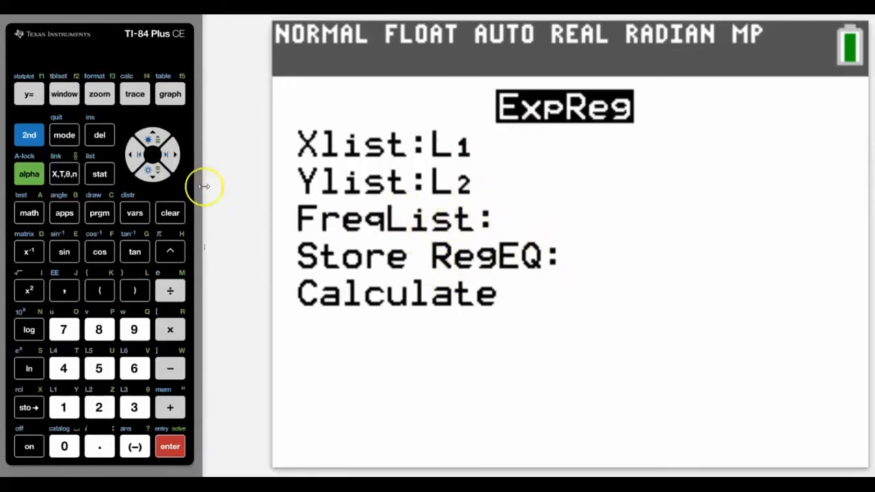
left_click(153, 171)
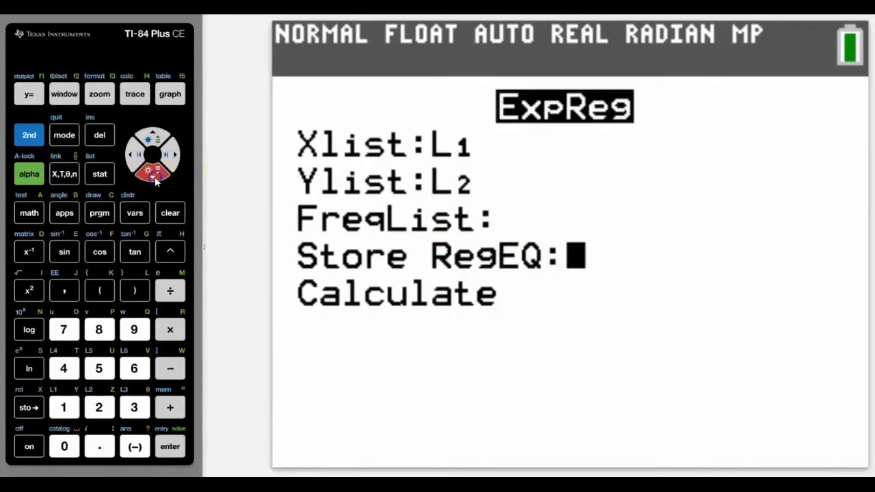
left_click(169, 446)
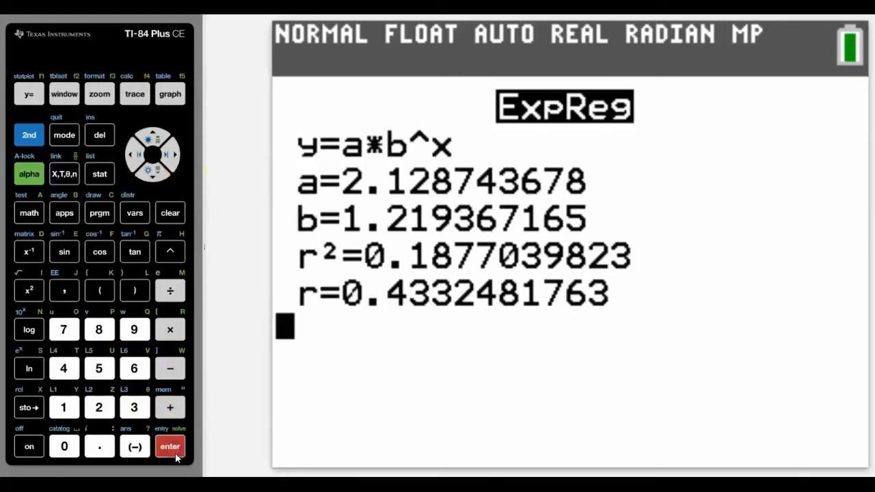
mouse_move(451, 229)
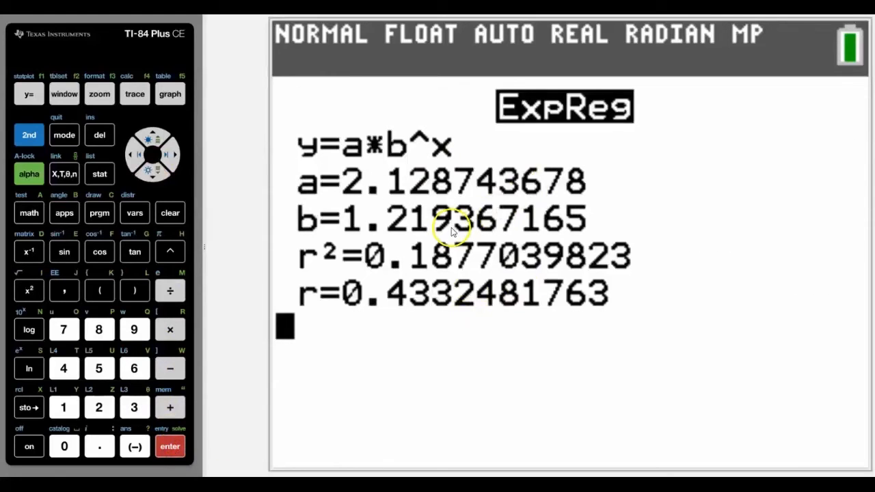
mouse_move(264, 229)
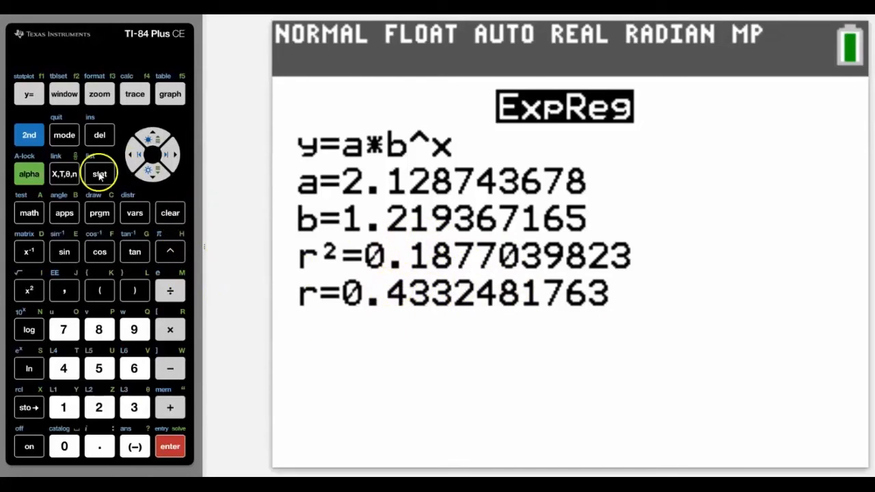
- Correct L2's fourth entry from 29 to 2.9 and leave the list editor
left_click(100, 174)
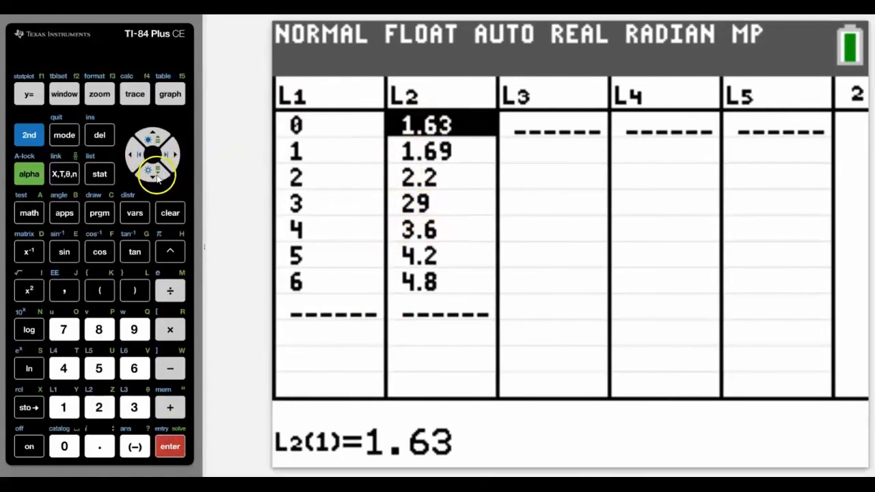
left_click(153, 169)
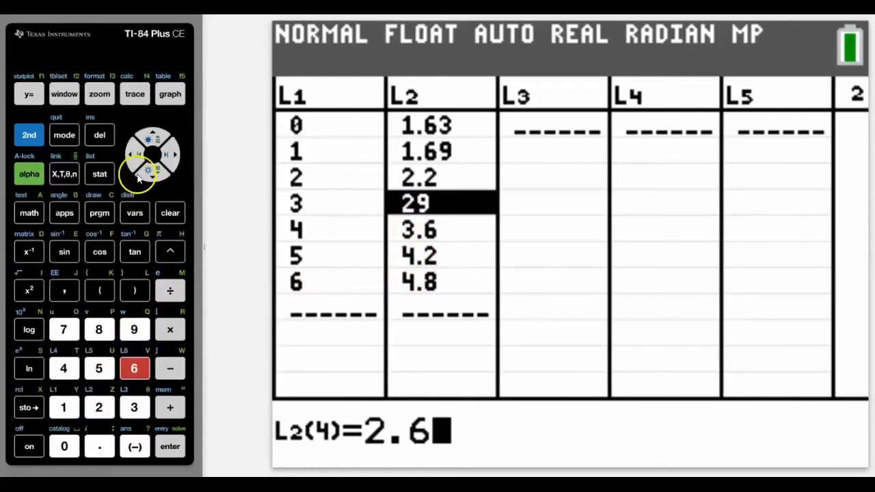
left_click(134, 328)
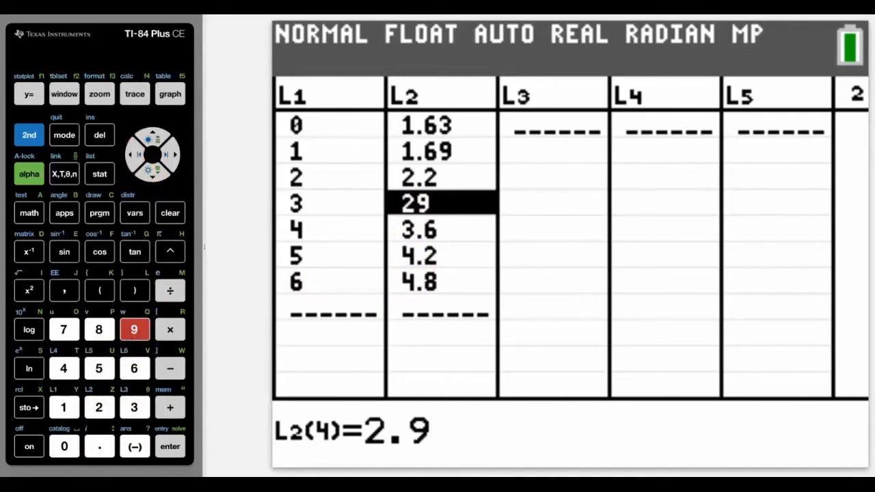
left_click(170, 446)
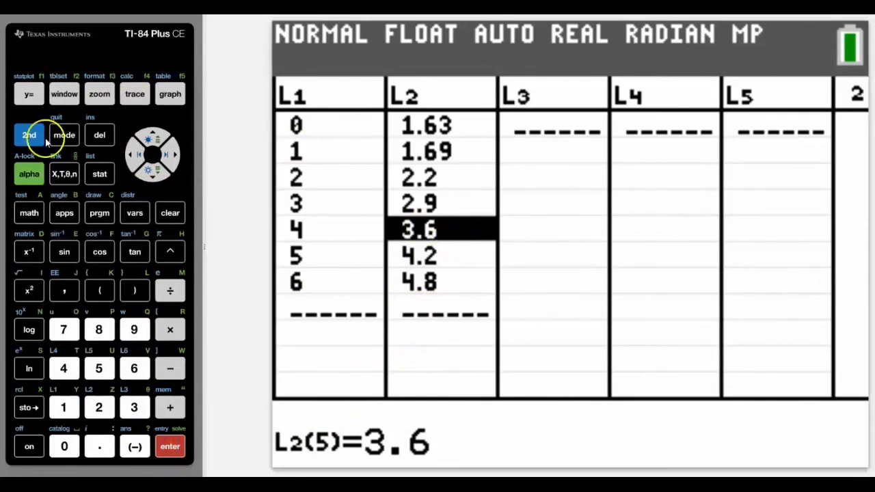
left_click(65, 135)
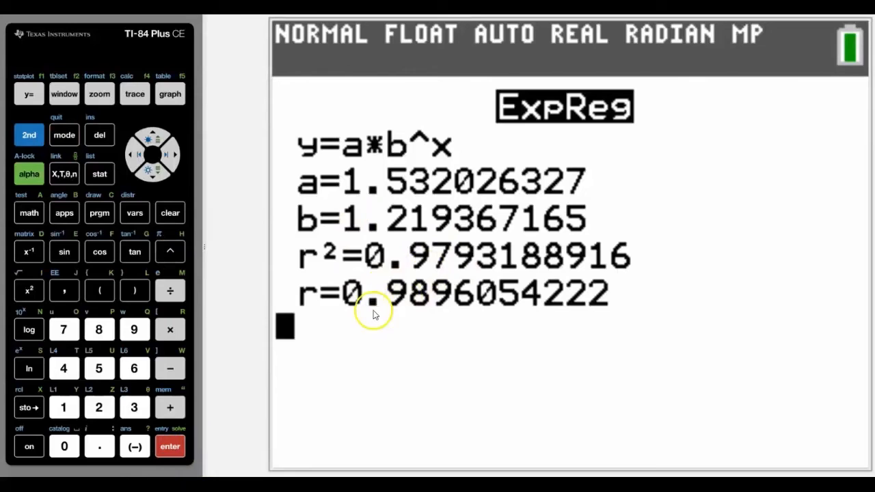
mouse_move(465, 290)
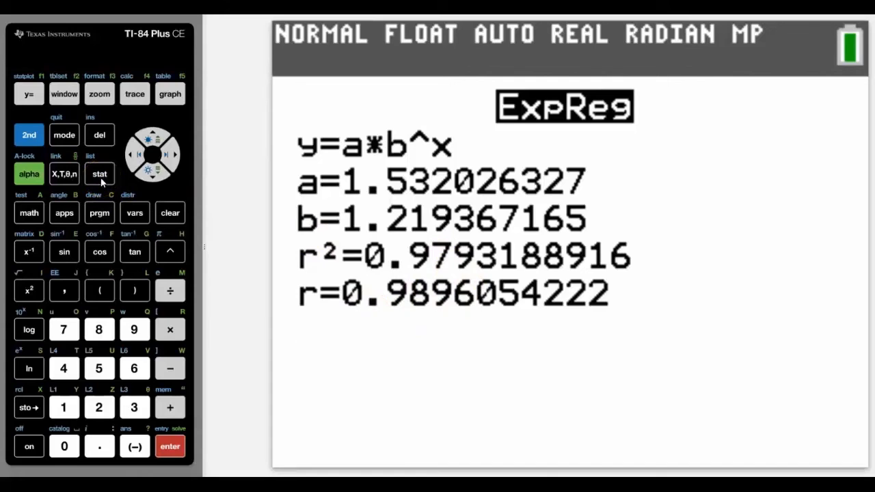
- Run LinReg(ax+b) storing the equation to Y1 (a≈0.5689, b≈1.2961), then view Y1
left_click(99, 174)
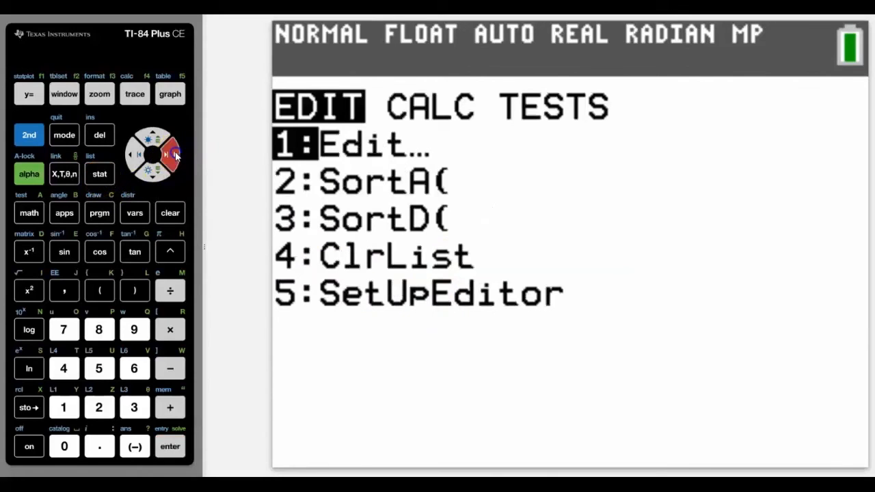
left_click(173, 154)
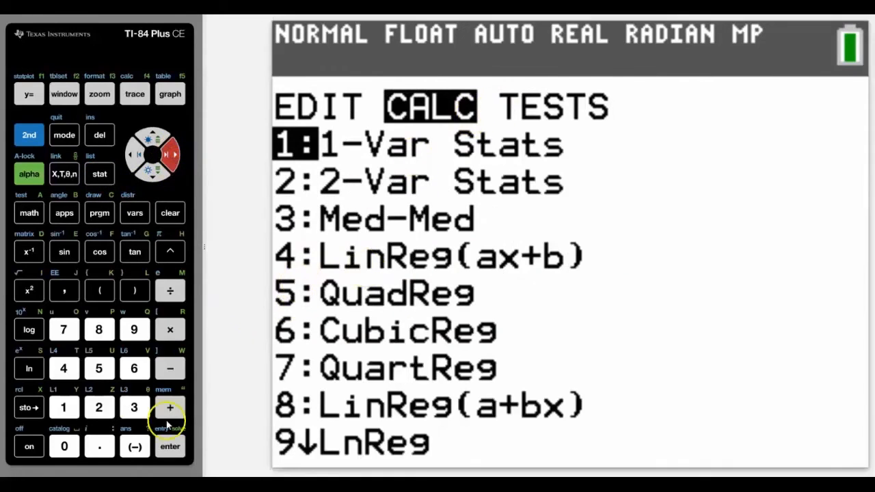
left_click(64, 368)
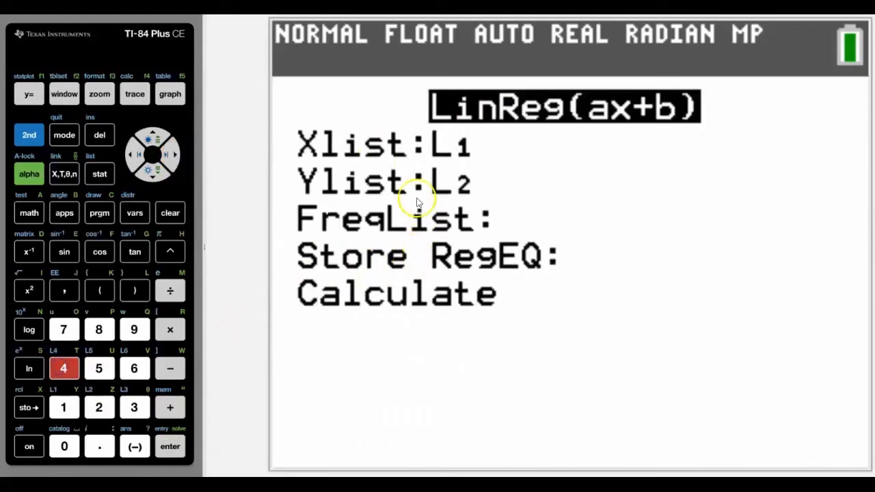
mouse_move(502, 256)
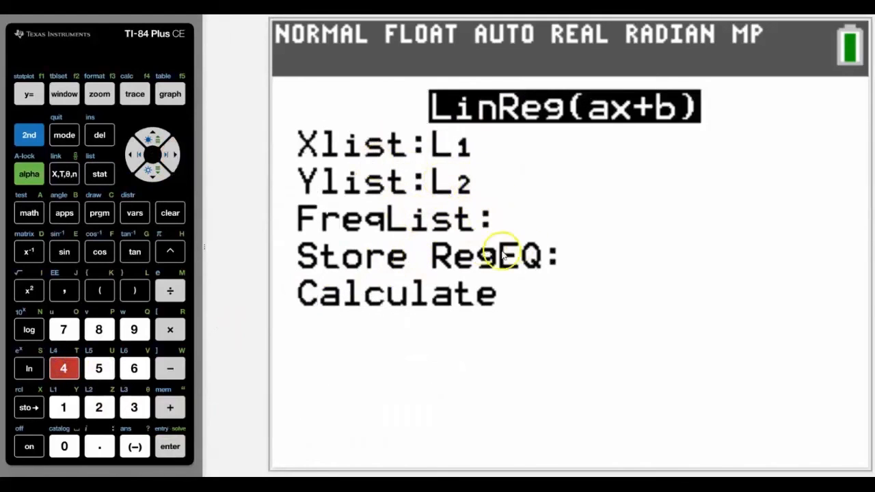
left_click(153, 173)
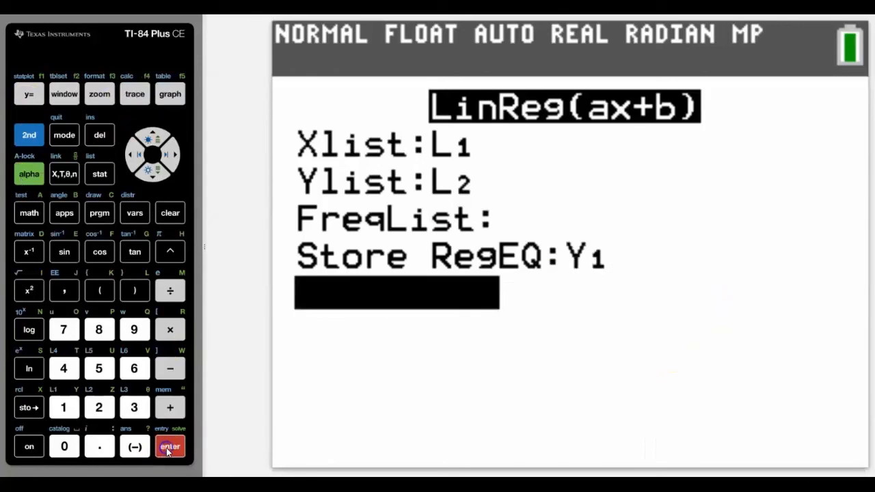
left_click(170, 446)
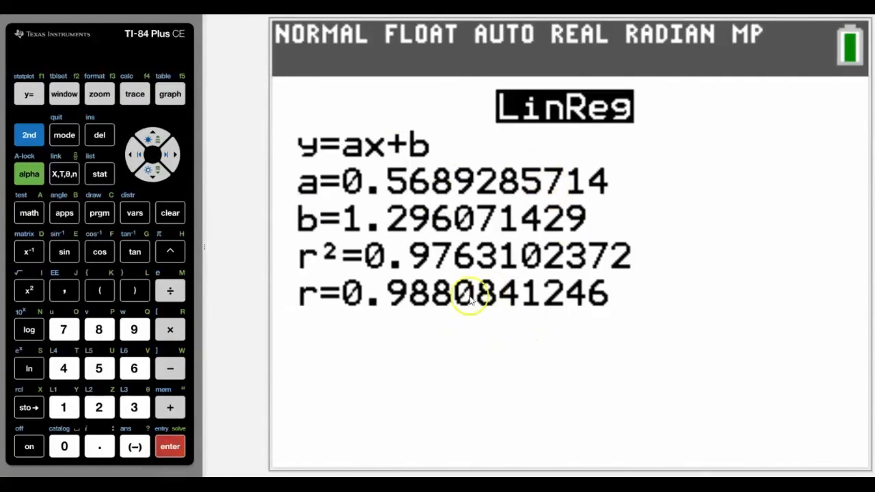
left_click(29, 93)
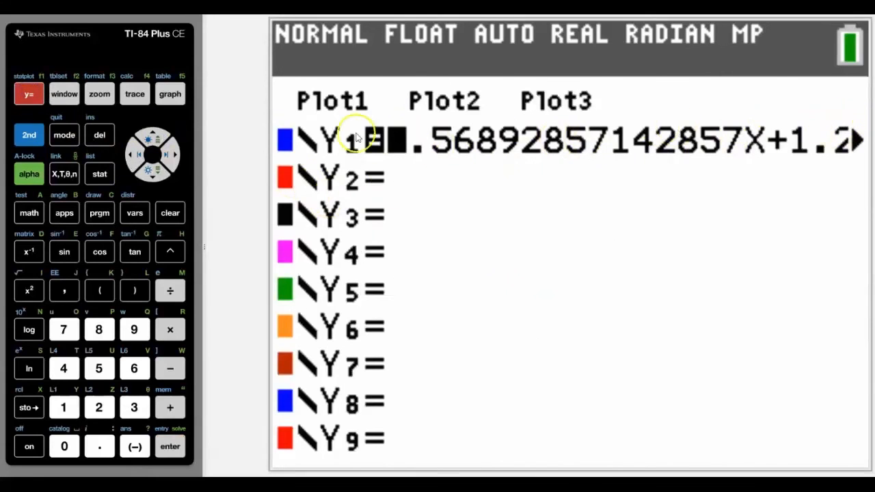
- Recall the Statistics EQ variable a on the home screen, displaying 0.5689285714
left_click(28, 135)
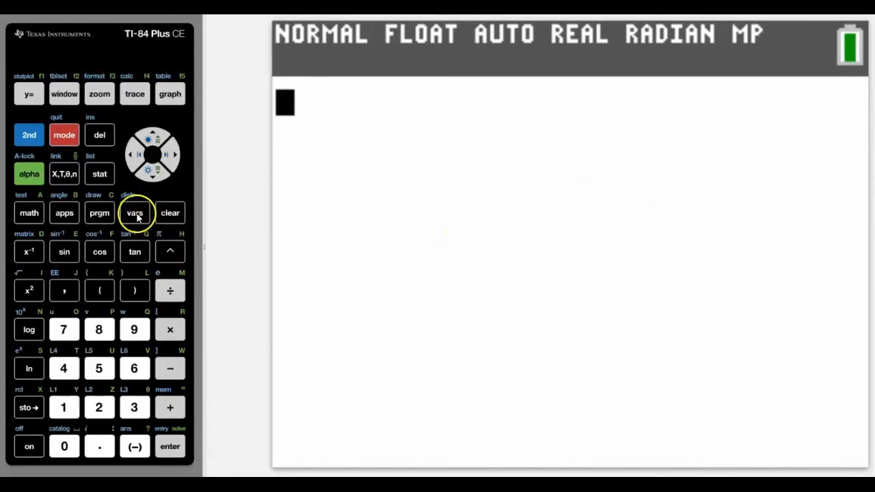
left_click(135, 213)
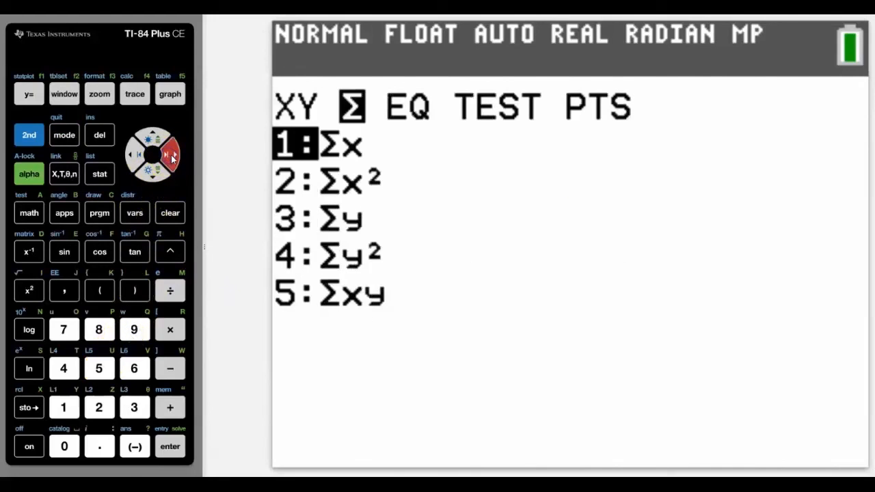
left_click(173, 155)
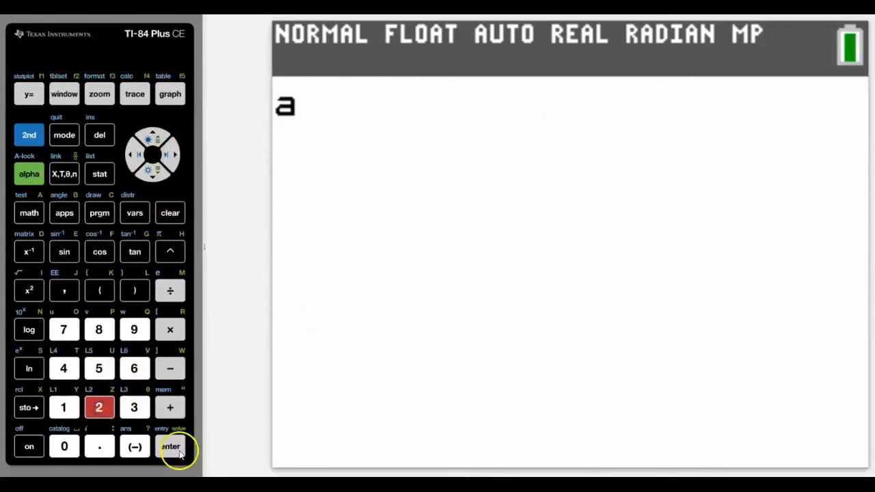
left_click(170, 446)
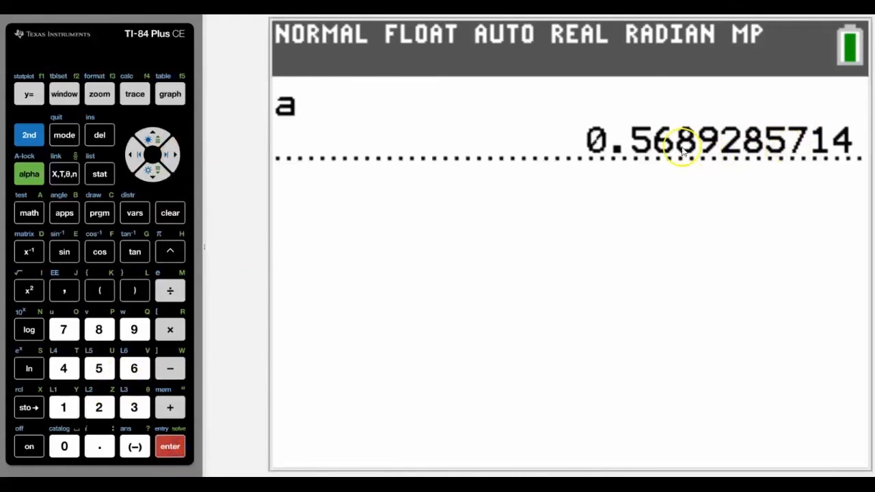